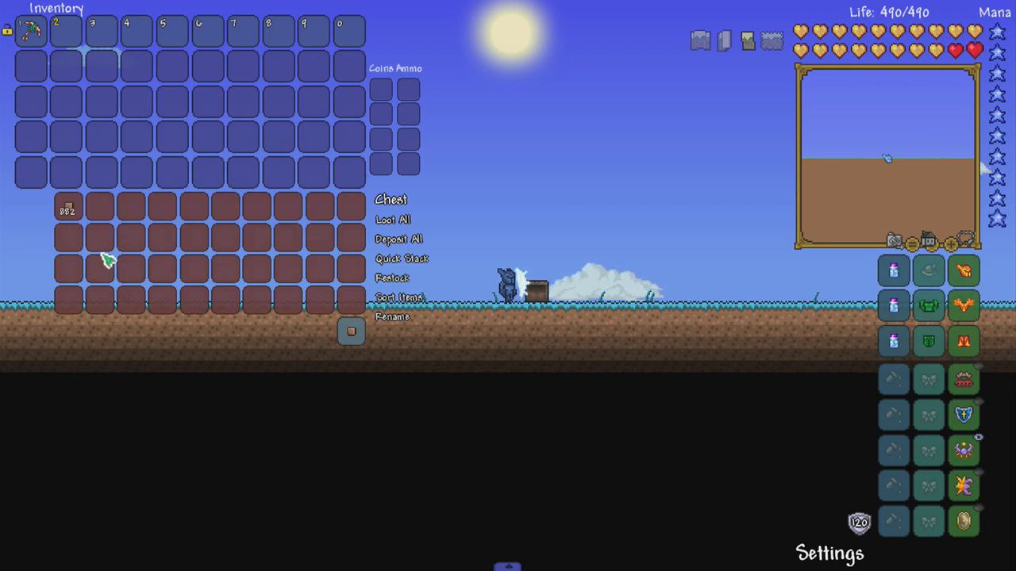
mouse_move(69, 237)
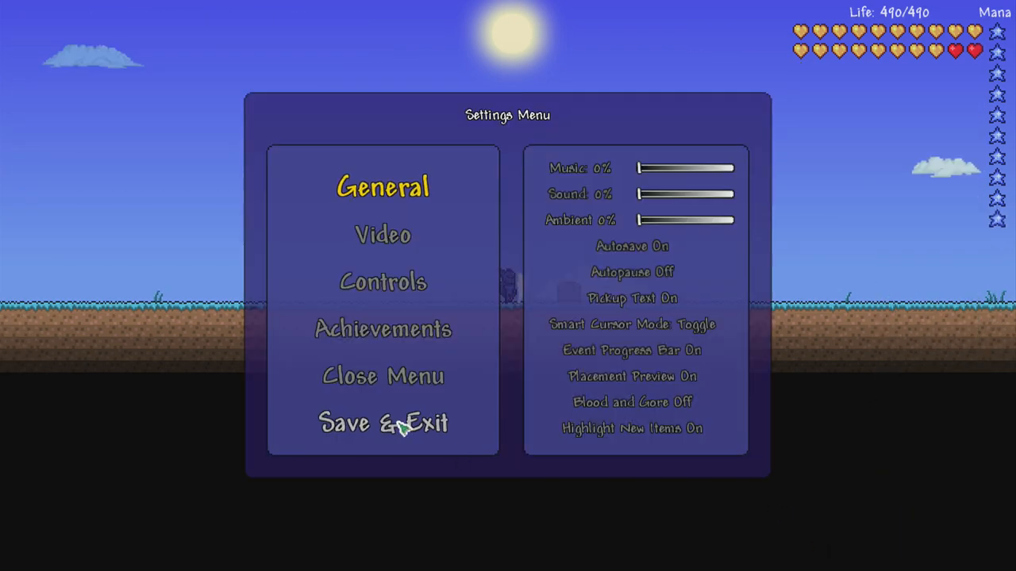
Step: Save and exit the world while the chest still holds 882 dirt
left_click(383, 423)
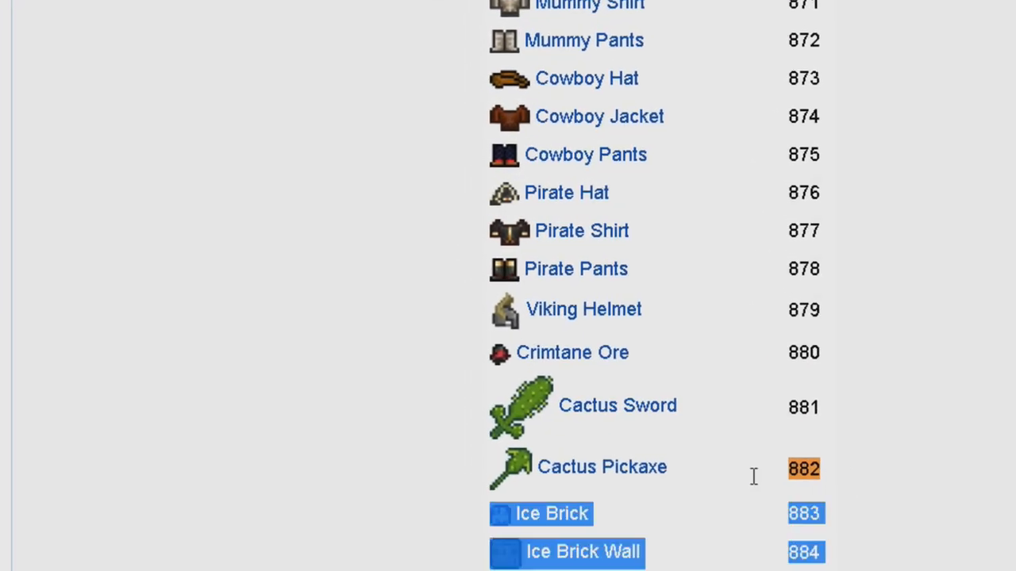
mouse_move(1008, 466)
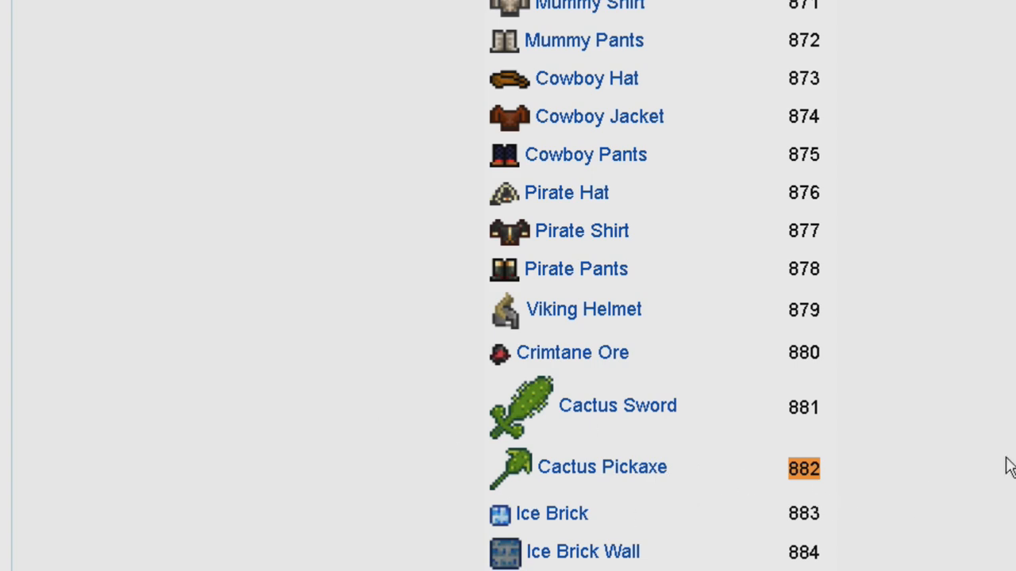
mouse_move(675, 468)
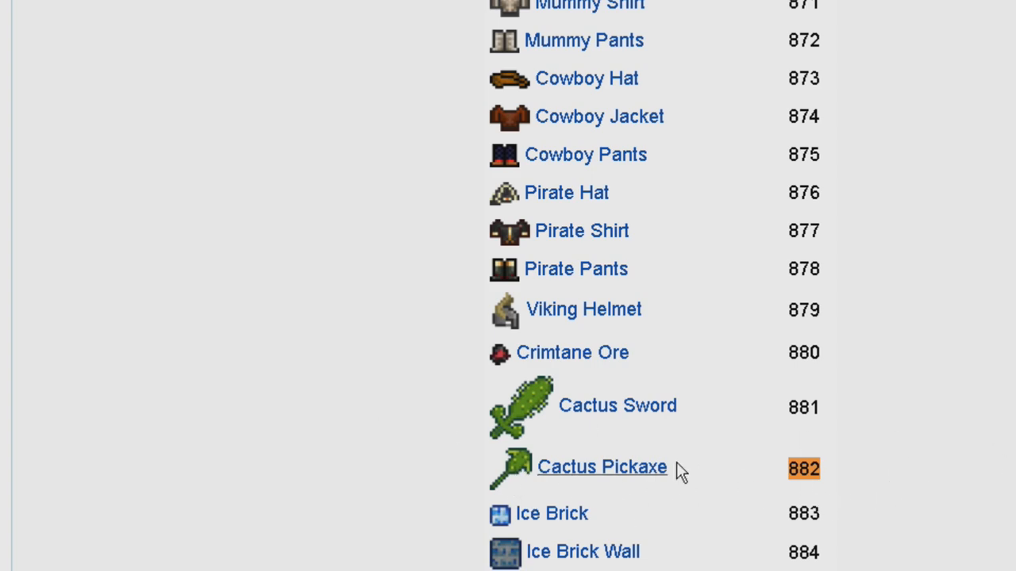
scroll("up", 3)
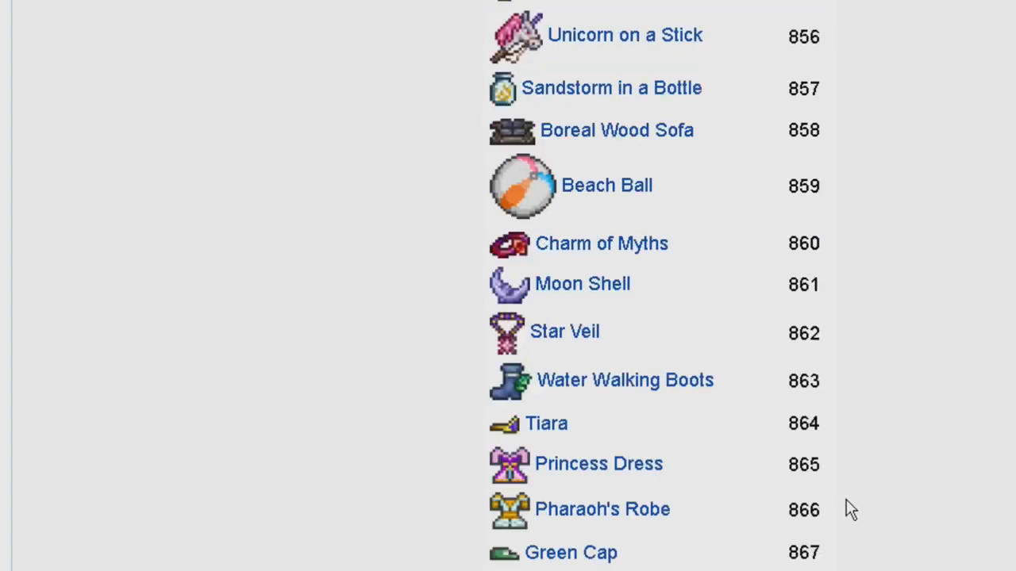
scroll("up", 3)
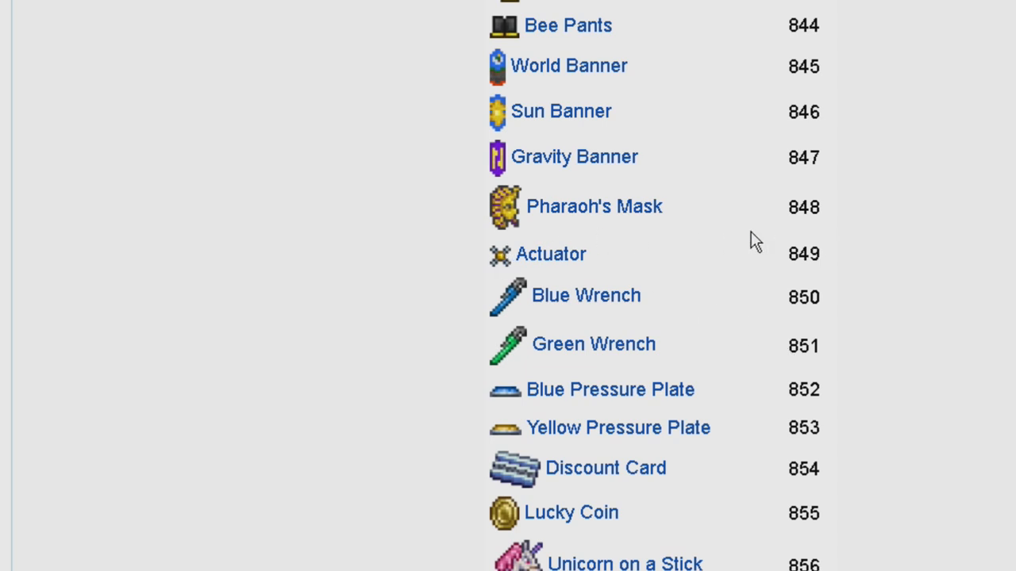
scroll("up", 3)
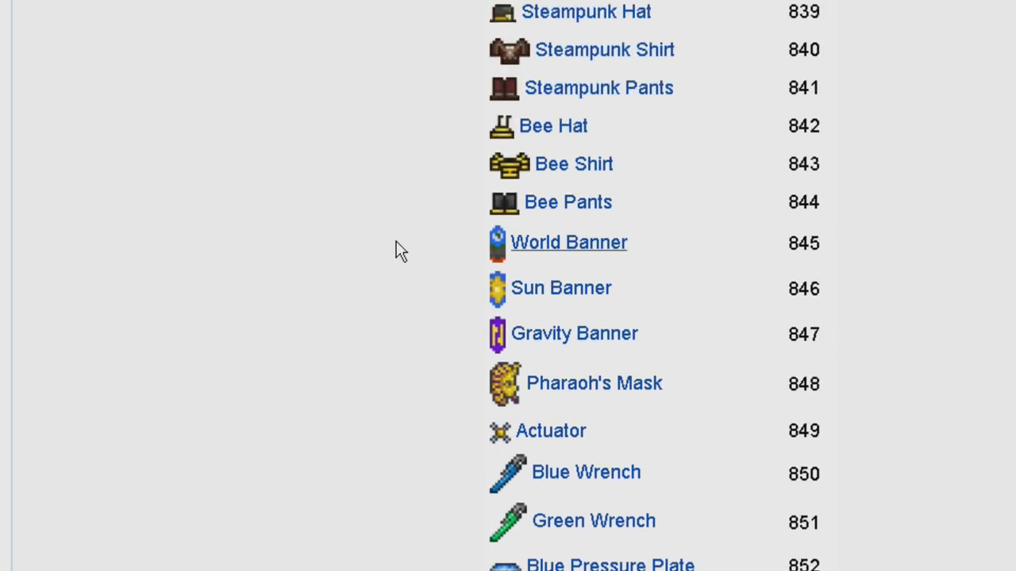
scroll("up", 3)
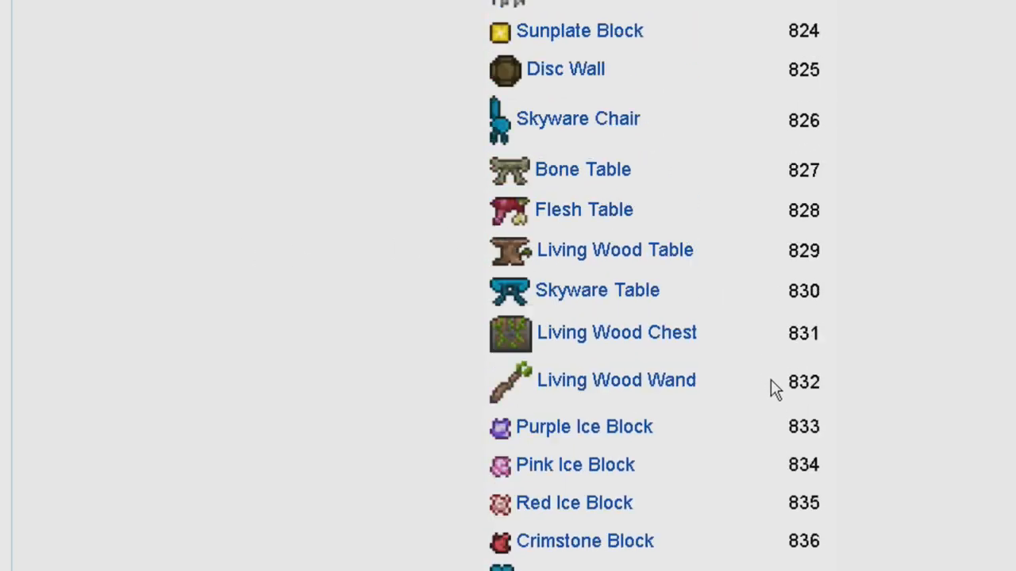
scroll("up", 3)
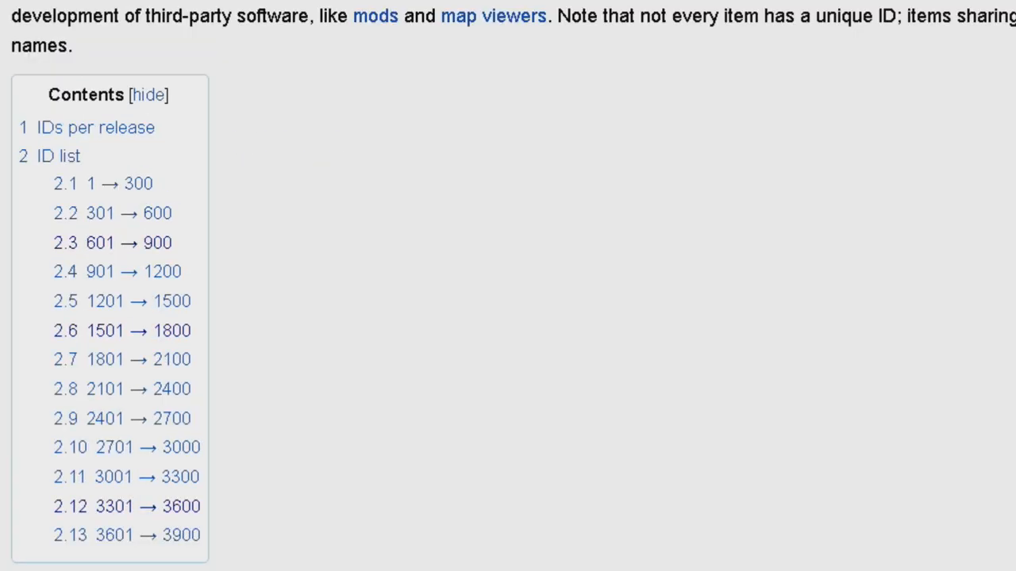
scroll("down", 3)
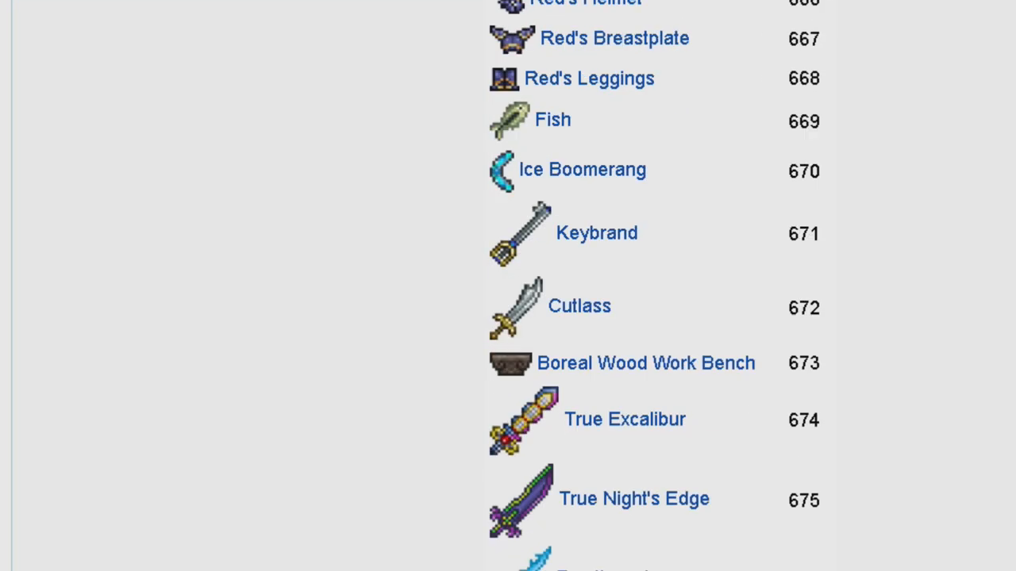
scroll("down", 3)
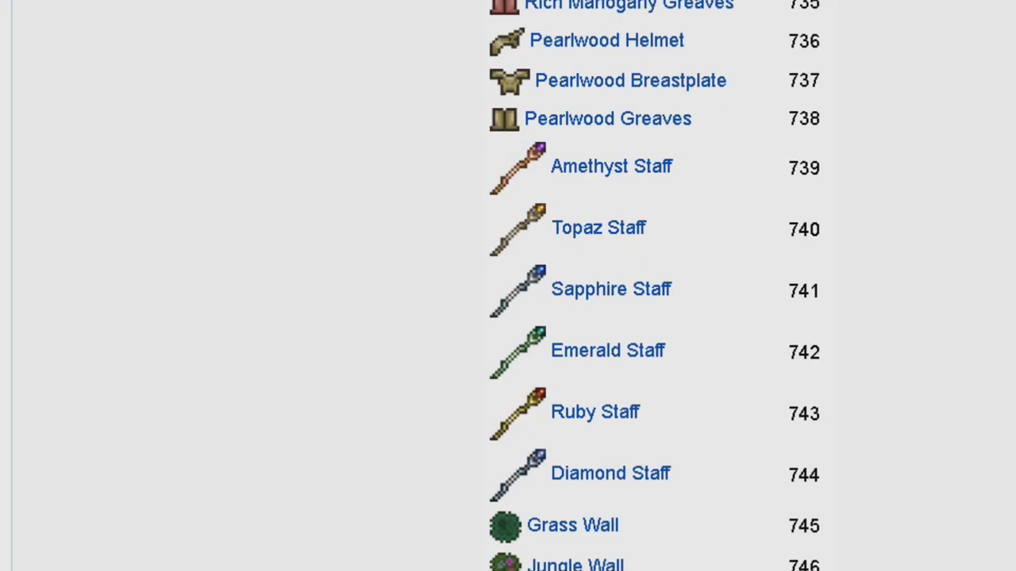
scroll("down", 3)
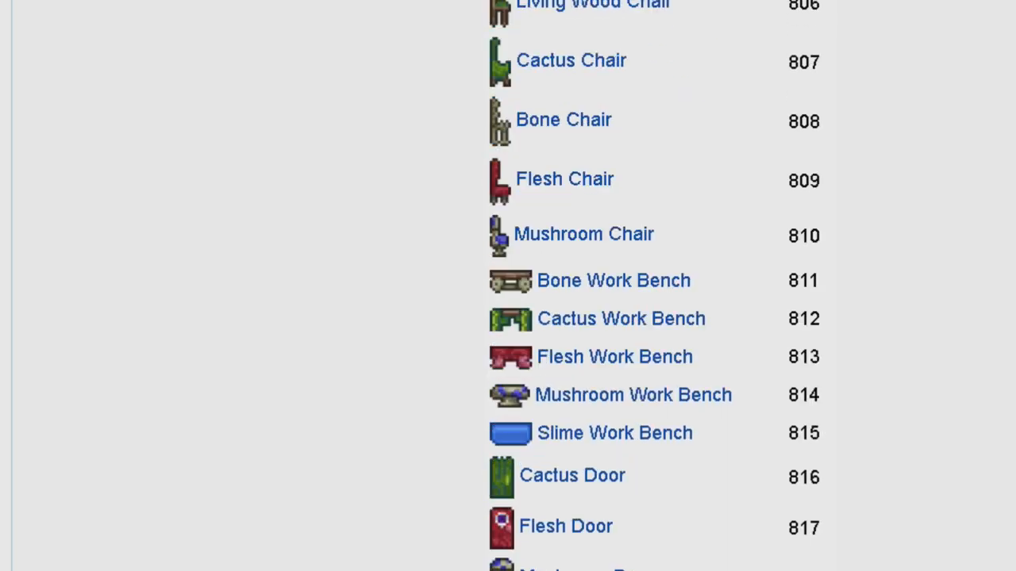
scroll("down", 3)
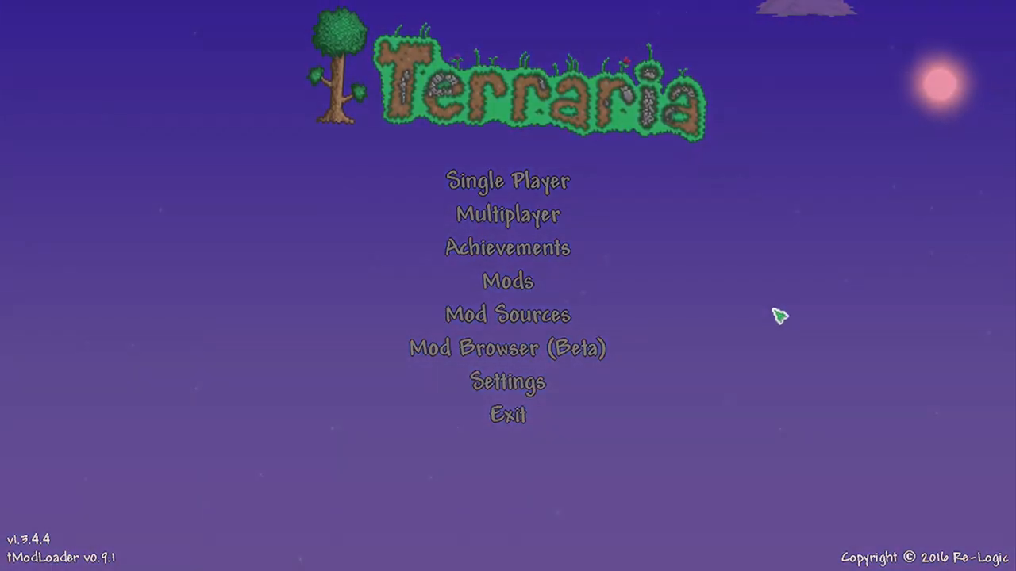
Step: Reload the single-player world and take the Cactus Pickaxe from the chest
left_click(507, 181)
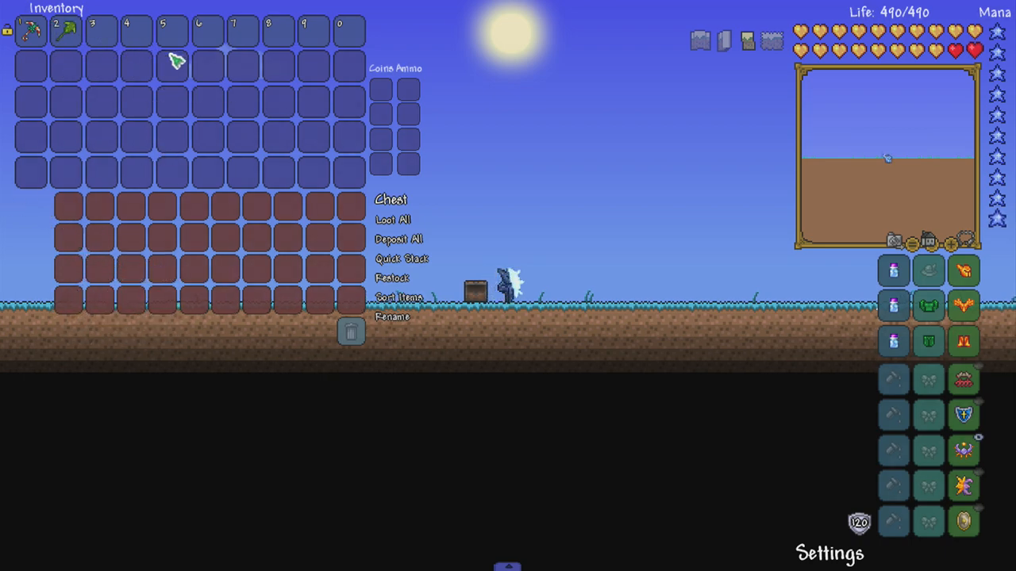
key("Escape")
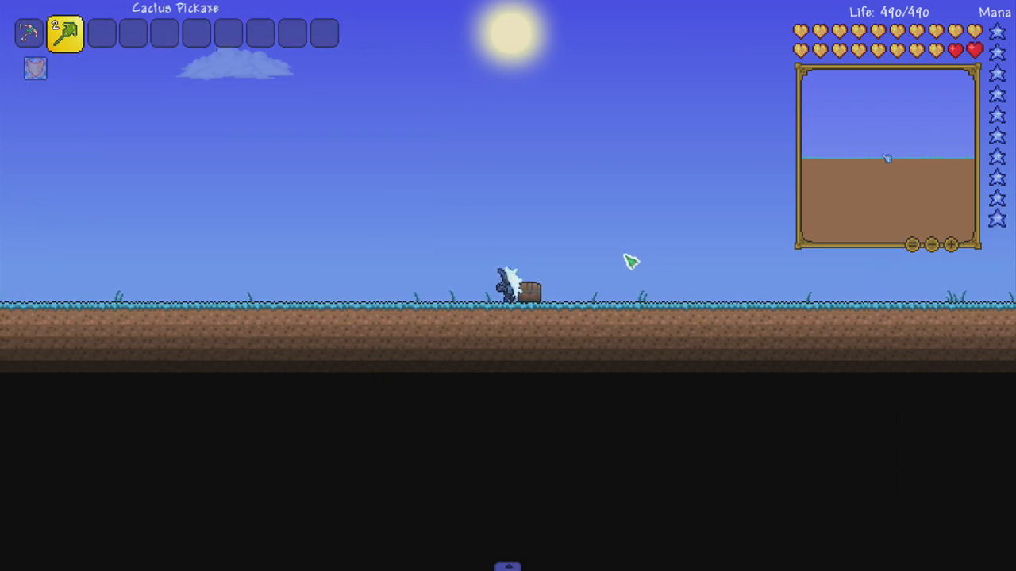